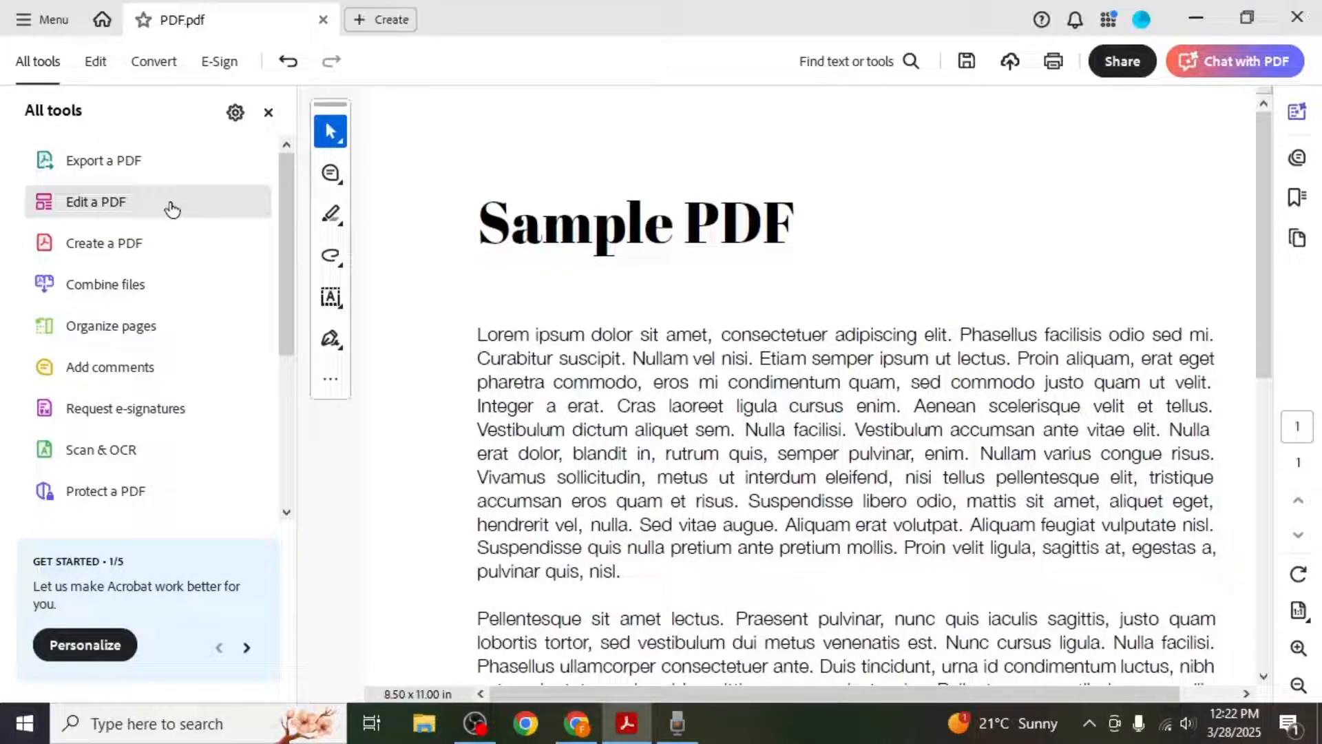
# - Search Acrobat's font list for 'gr' on the heading, then move to Chrome
pyautogui.click(95, 202)
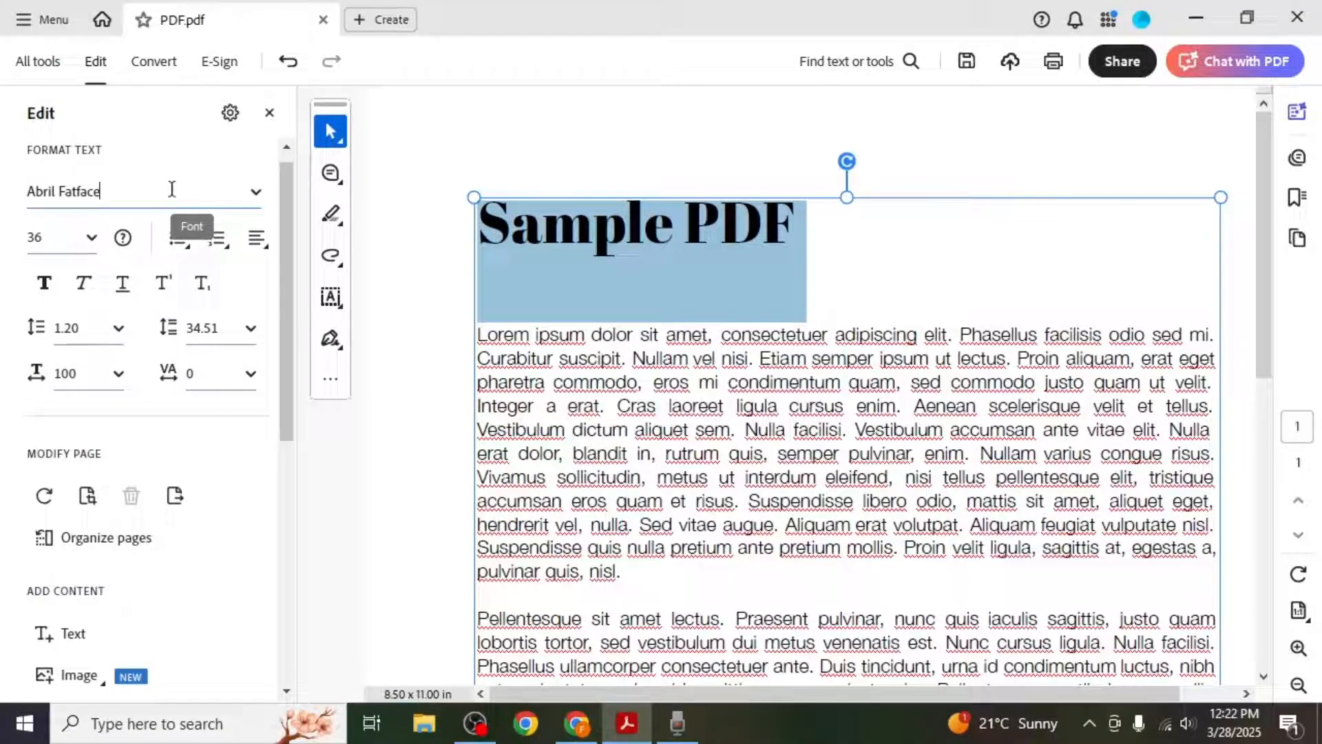
pyautogui.click(144, 191)
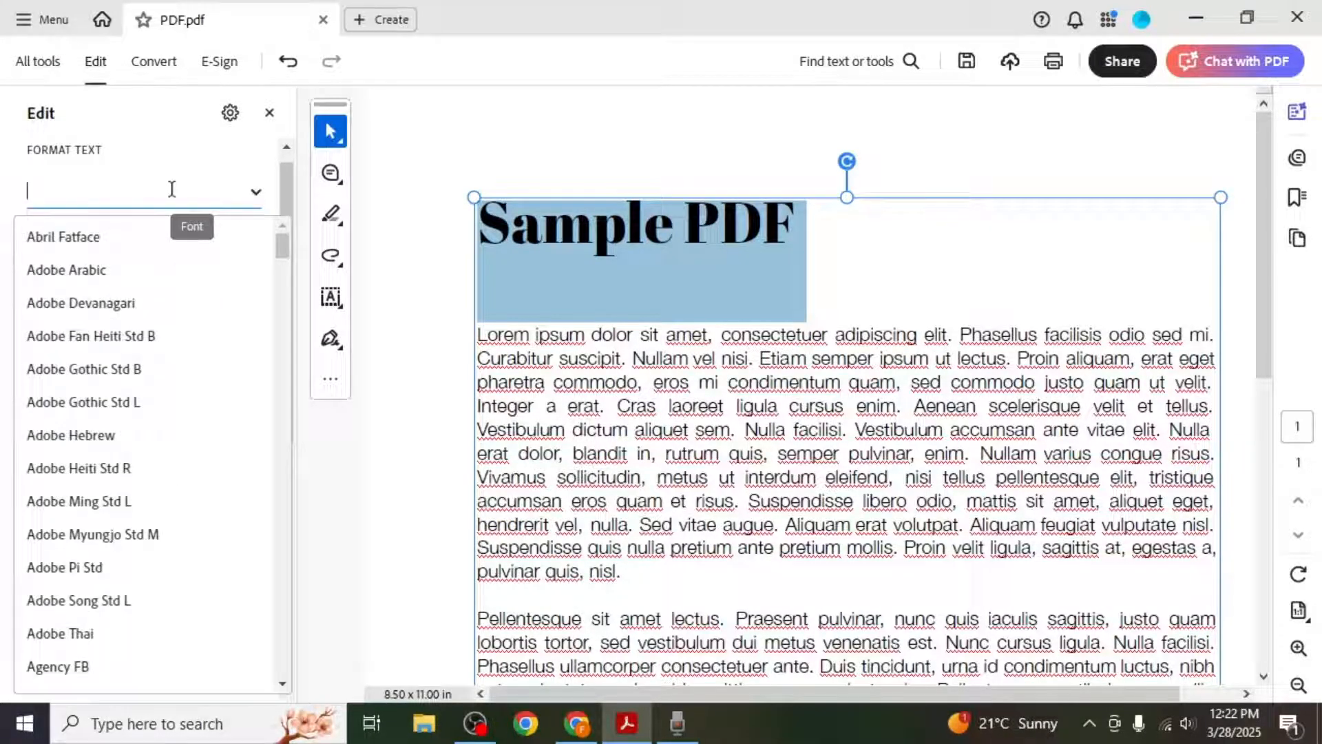
pyautogui.write('grass')
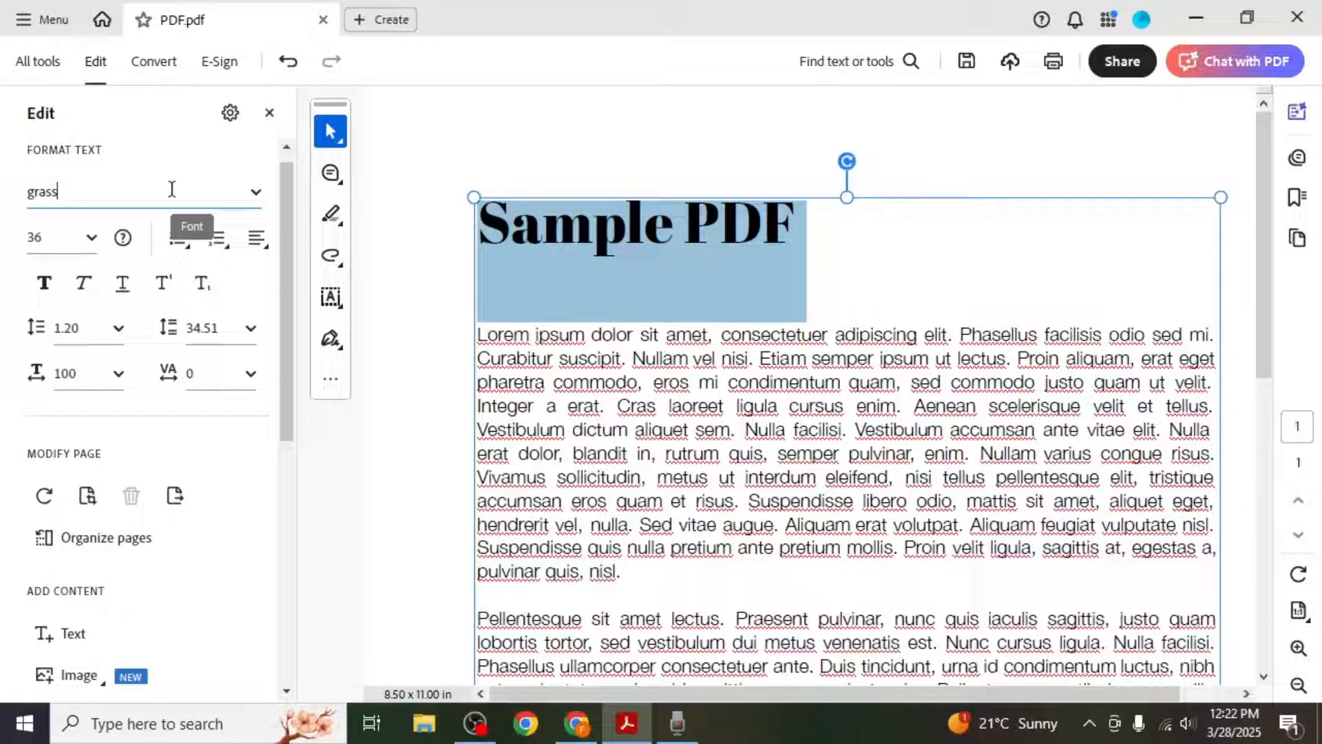
pyautogui.click(577, 723)
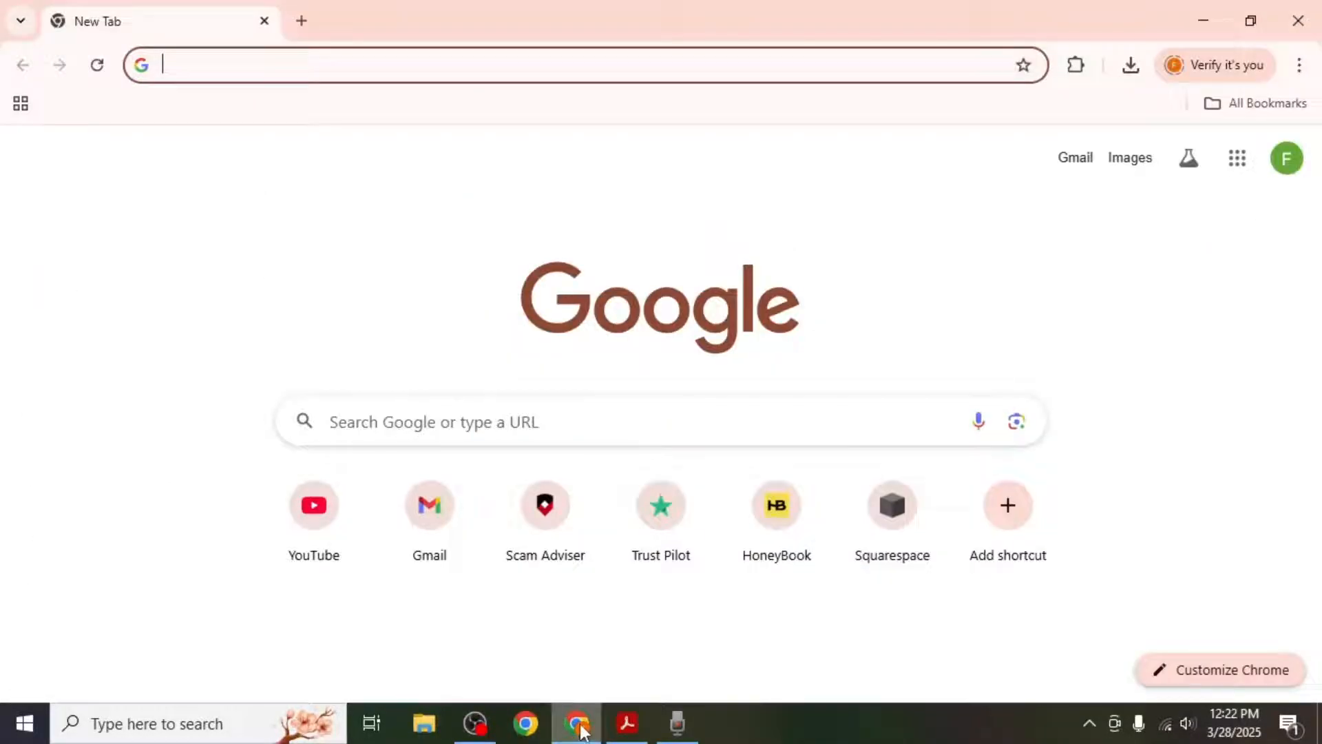
# - Search 'dafont' and open the 'DaFont - Download fonts' result
pyautogui.write('dafont')
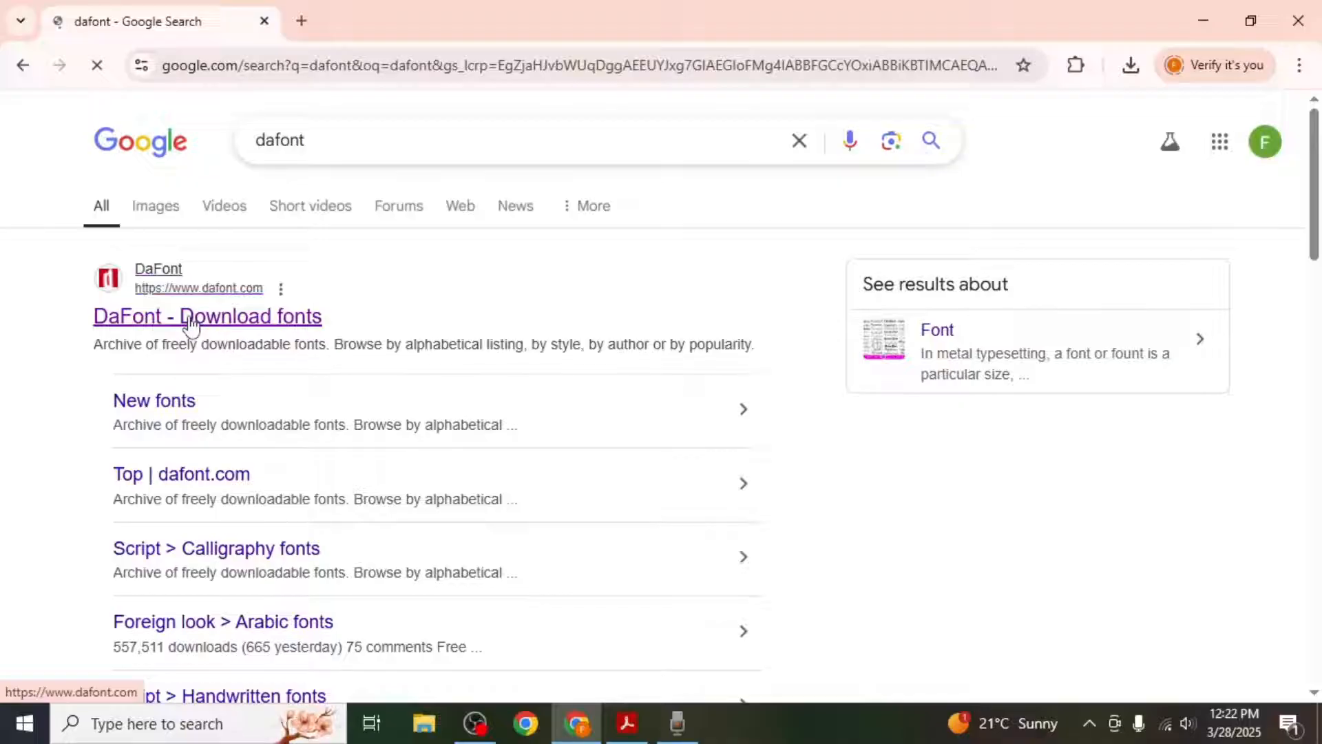
pyautogui.click(207, 316)
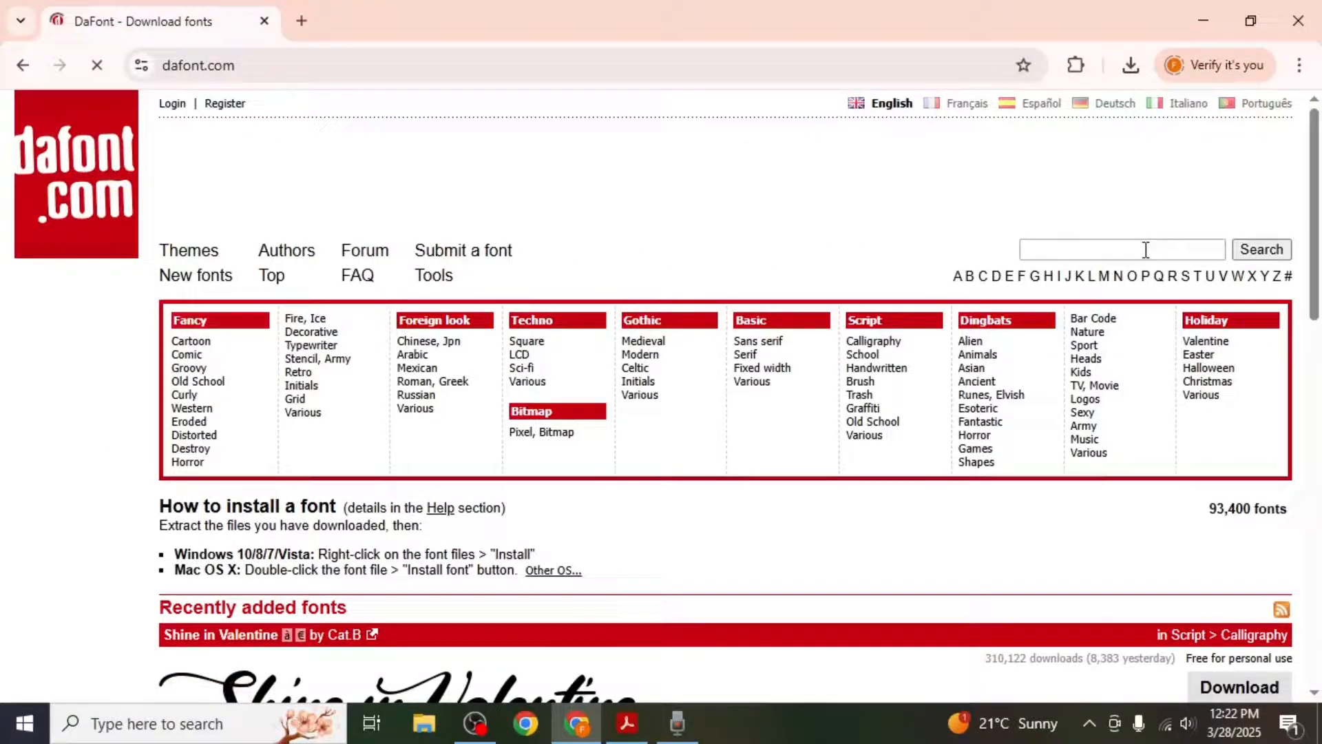
# - Search DaFont for 'gra', download Grass by Woodcutter, and show its archive folder
pyautogui.write('grass')
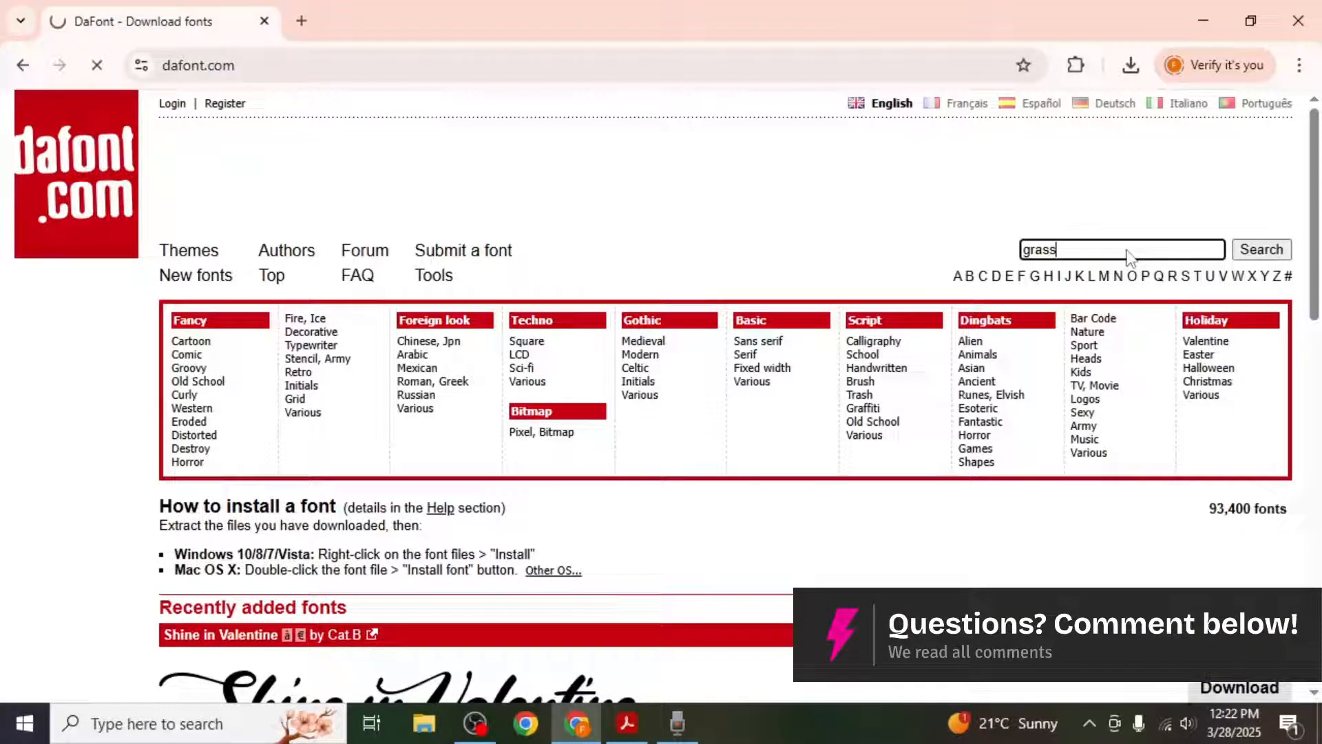
pyautogui.click(1261, 249)
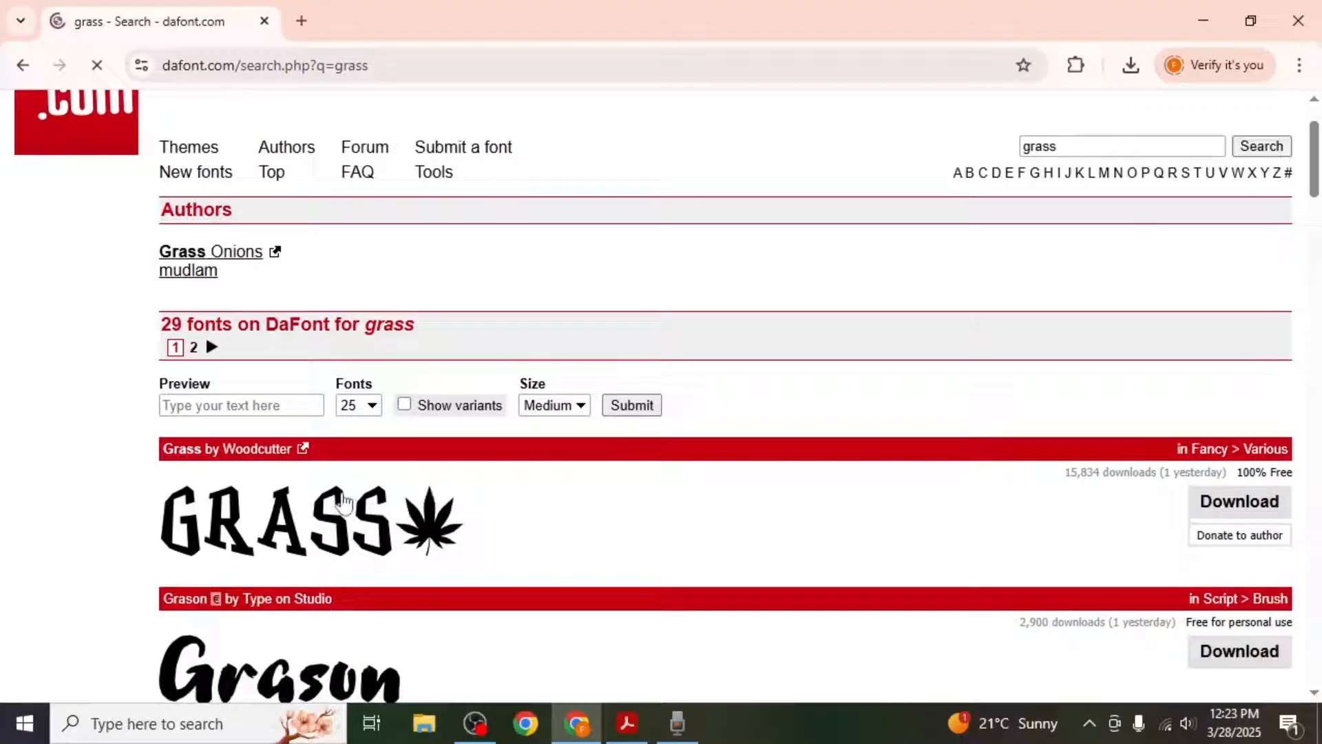
pyautogui.click(1238, 500)
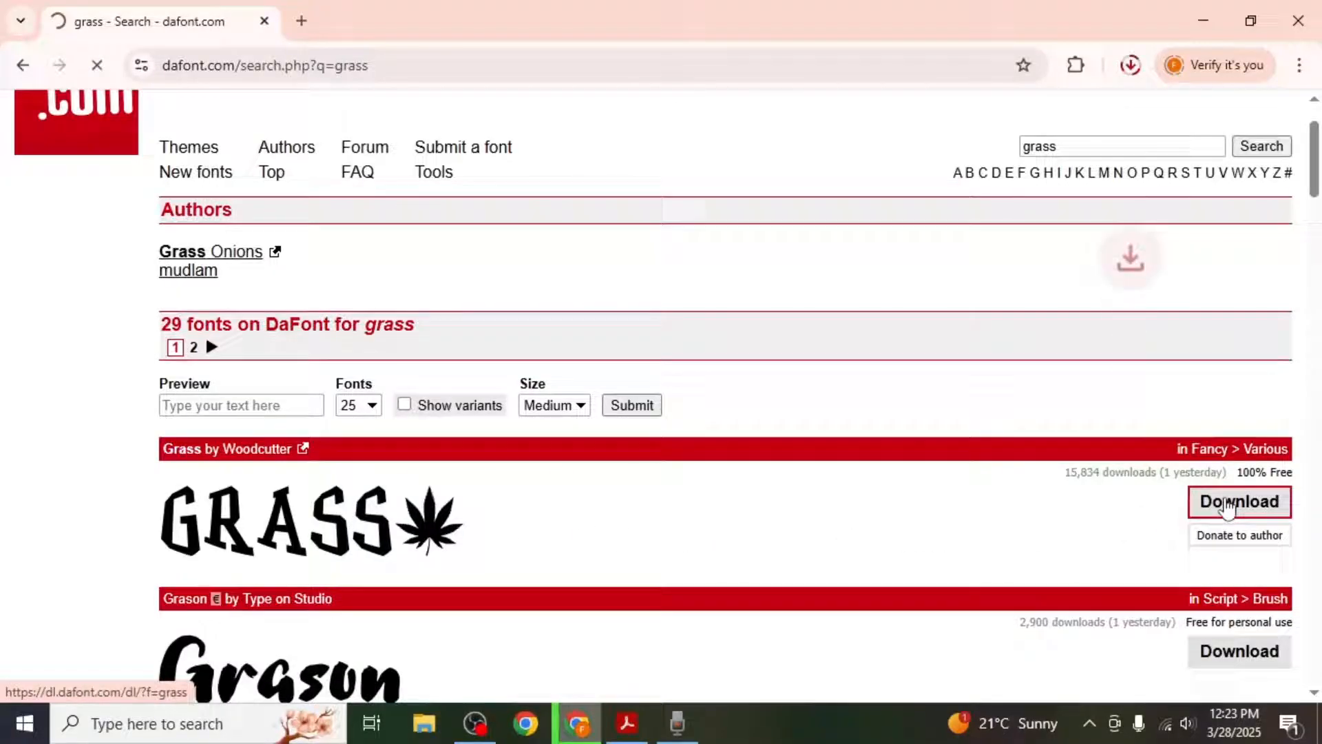
pyautogui.click(1238, 502)
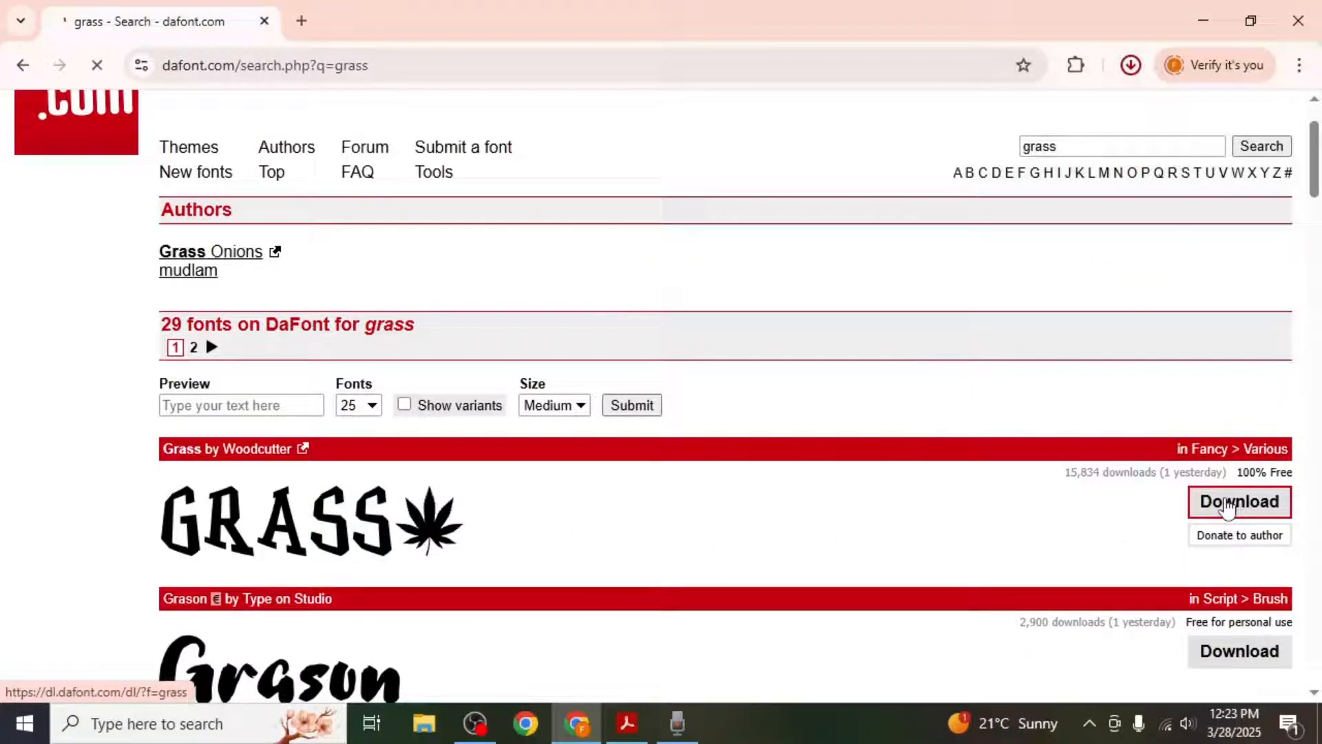
pyautogui.click(1238, 502)
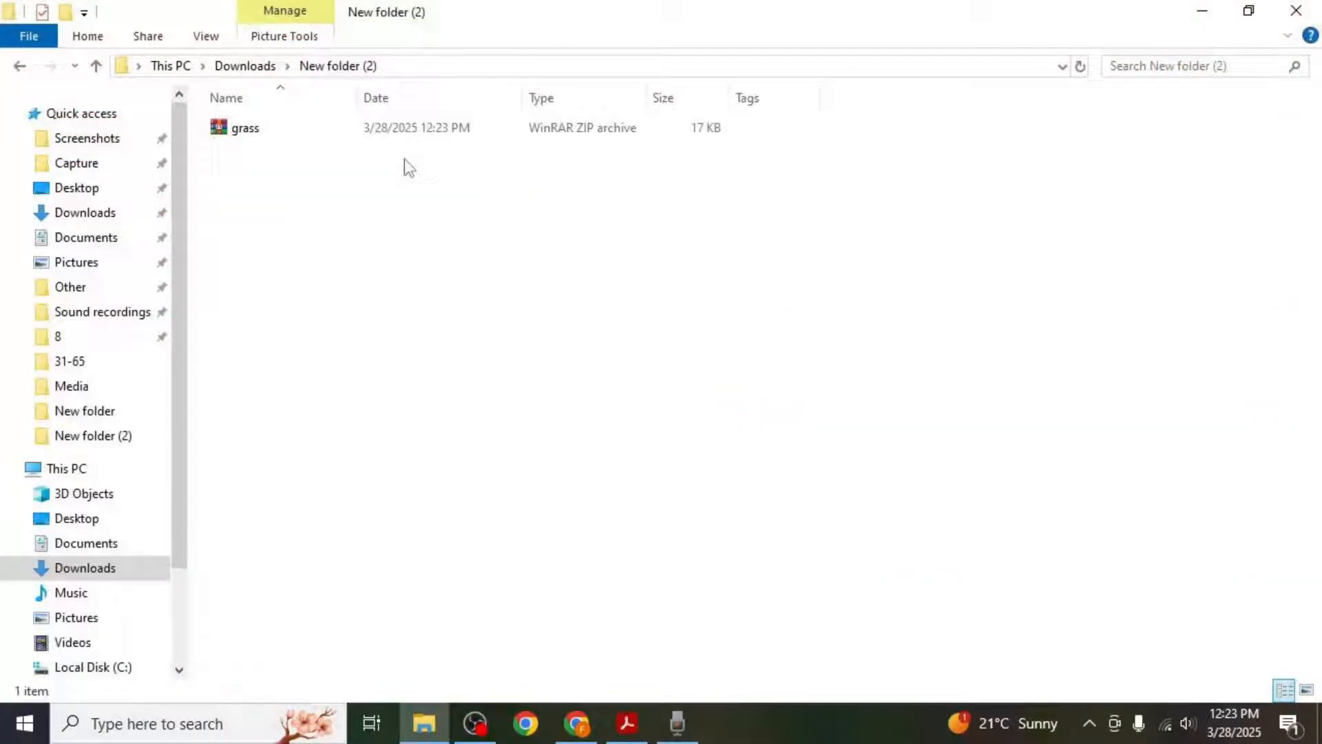
# - Extract the grass archive, install GRASS.ttf from its preview, and close the preview
pyautogui.rightClick(245, 128)
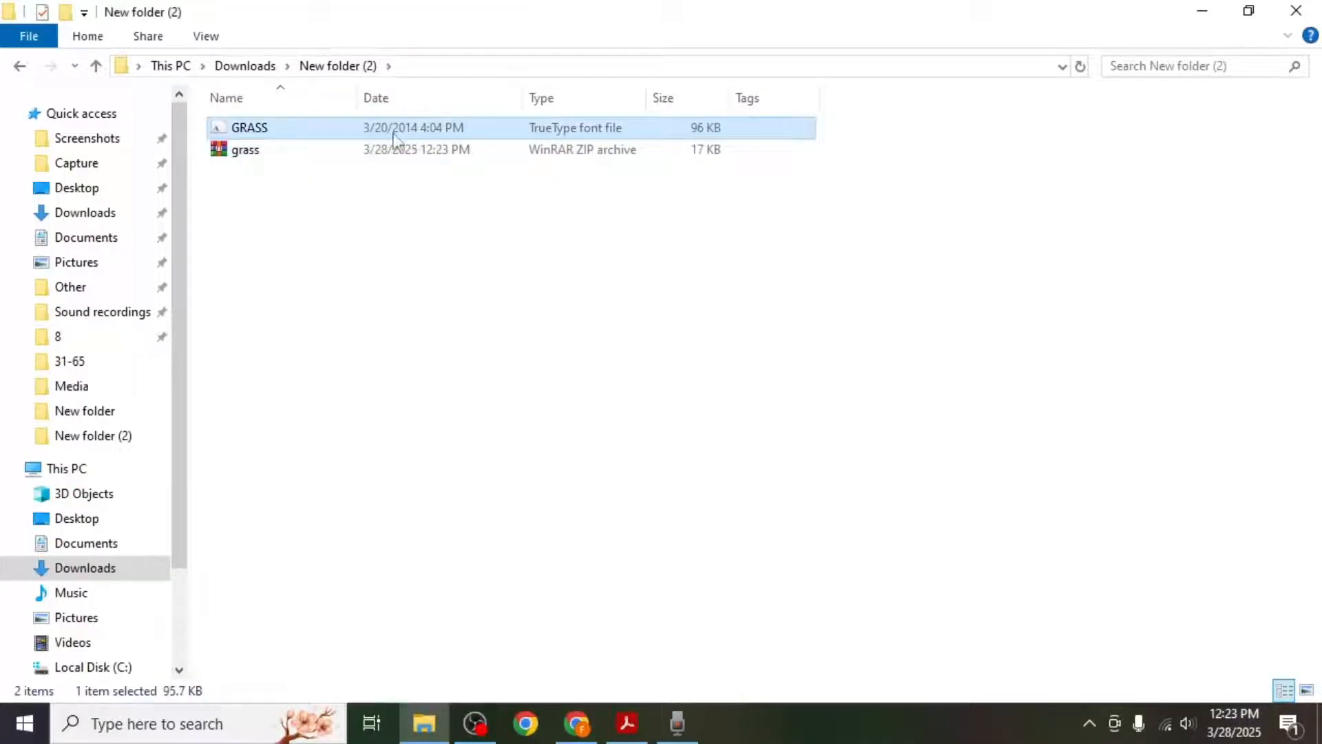
pyautogui.doubleClick(249, 127)
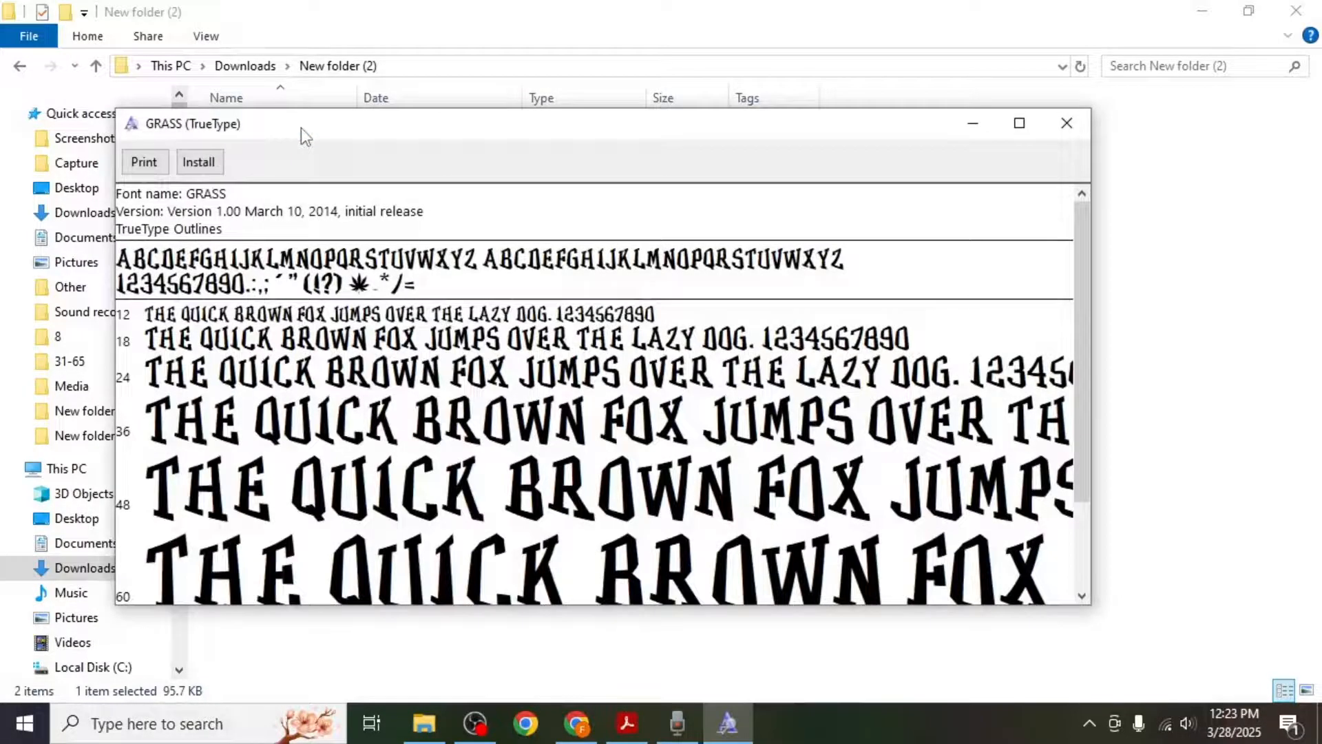
pyautogui.click(198, 162)
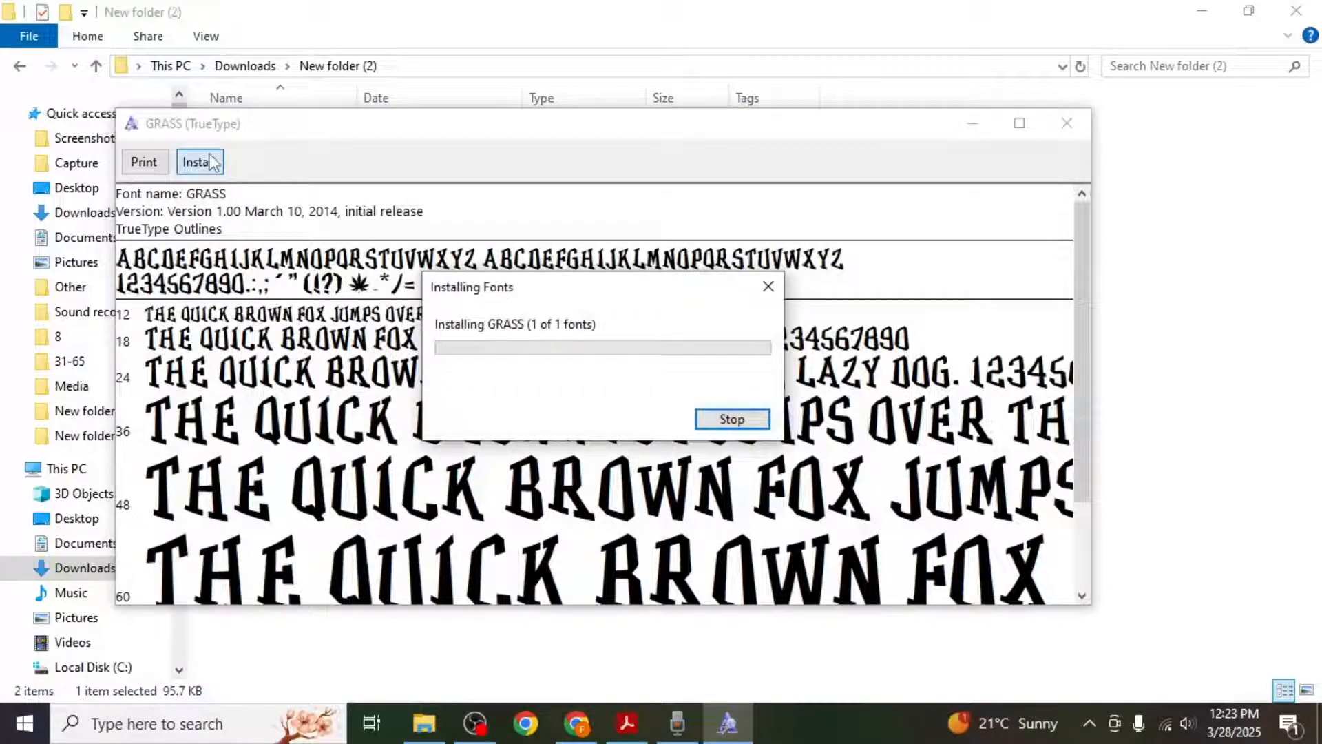
pyautogui.click(626, 723)
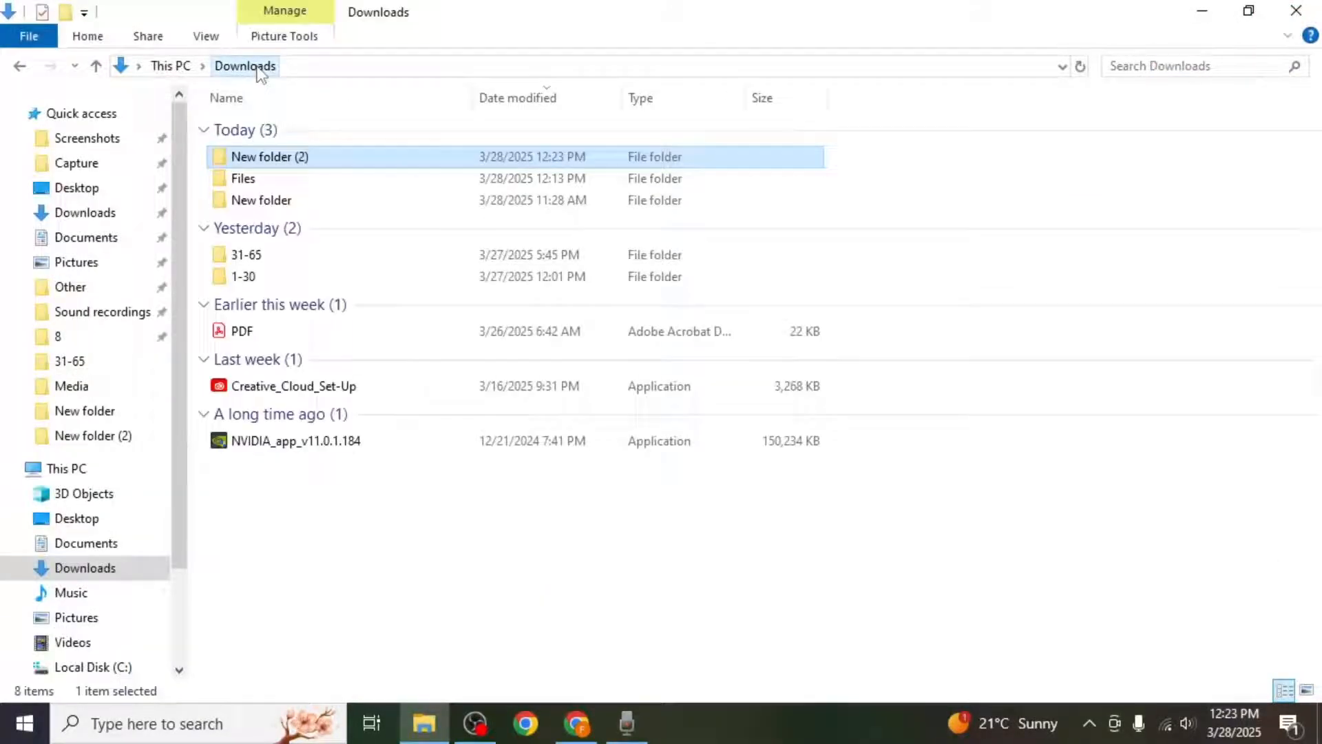
# - Reopen the PDF, edit the heading, and apply the GRASS font found by typing 'rass'
pyautogui.doubleClick(241, 331)
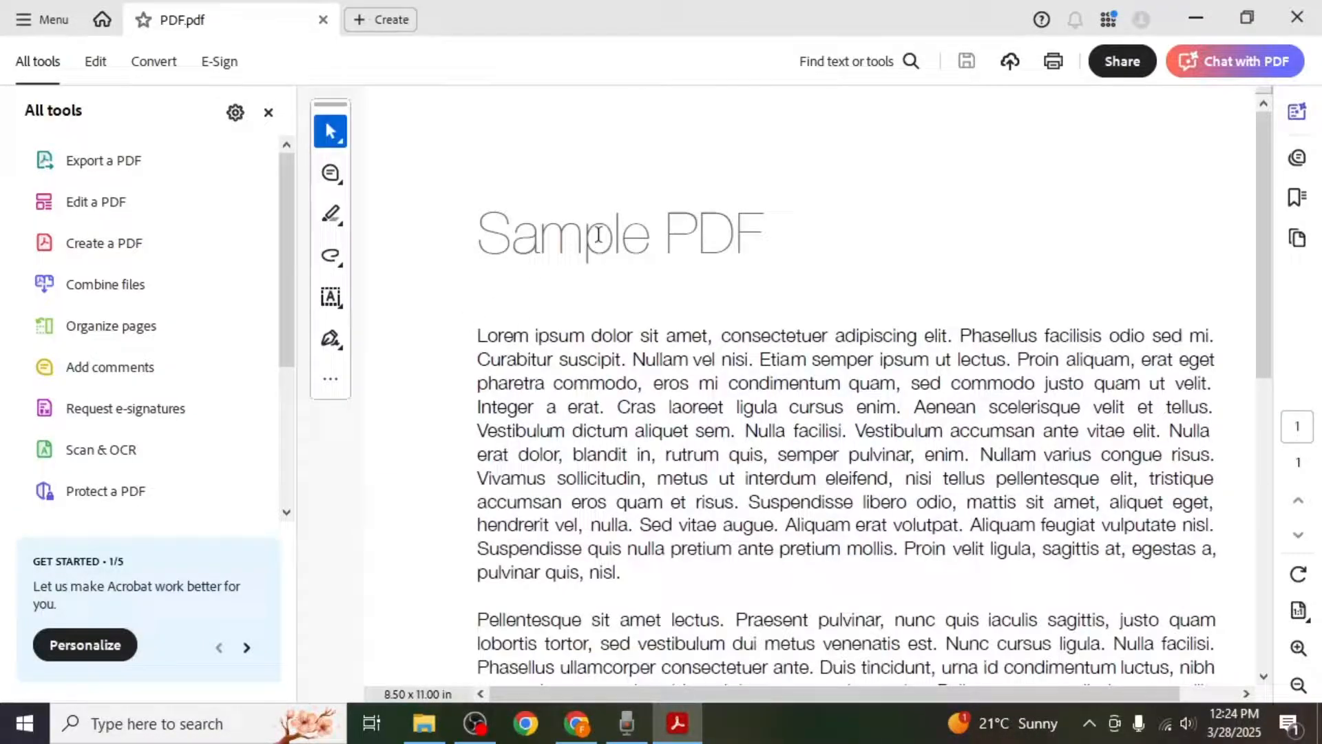
pyautogui.click(269, 113)
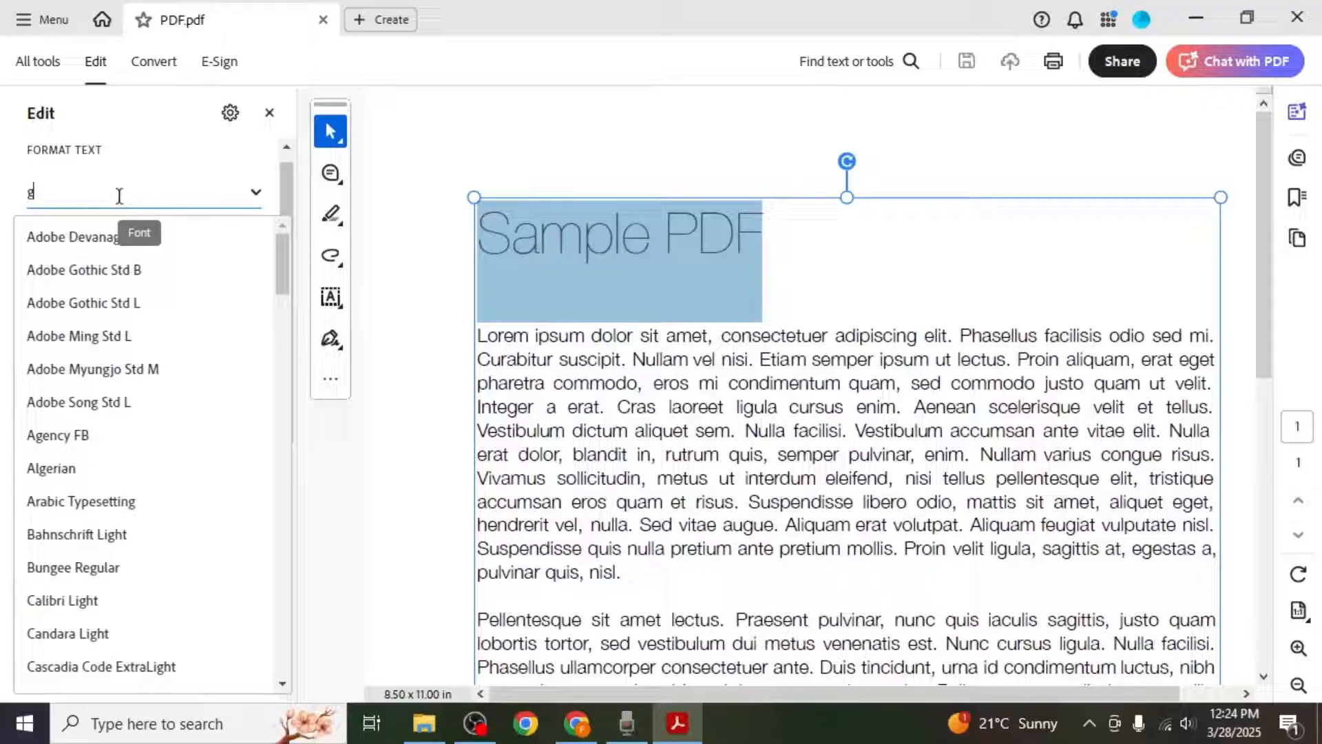
pyautogui.write('rass')
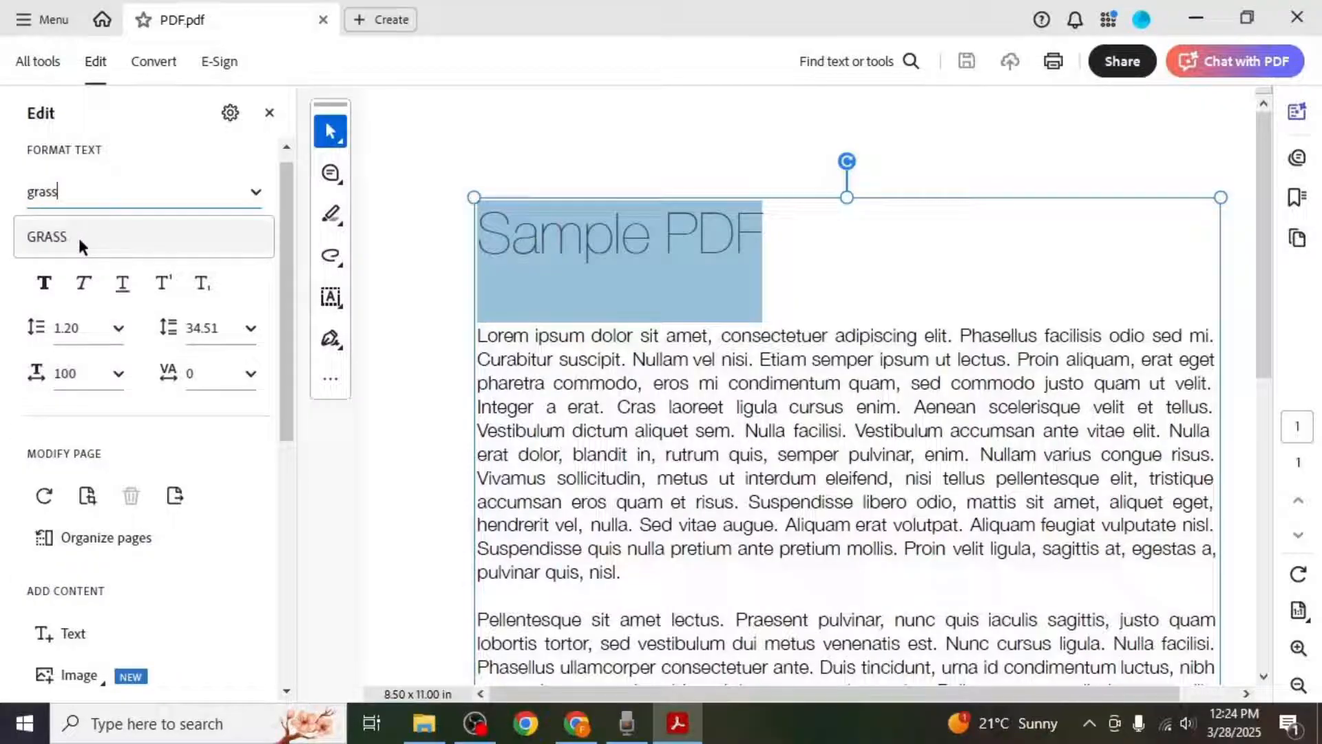
pyautogui.click(46, 236)
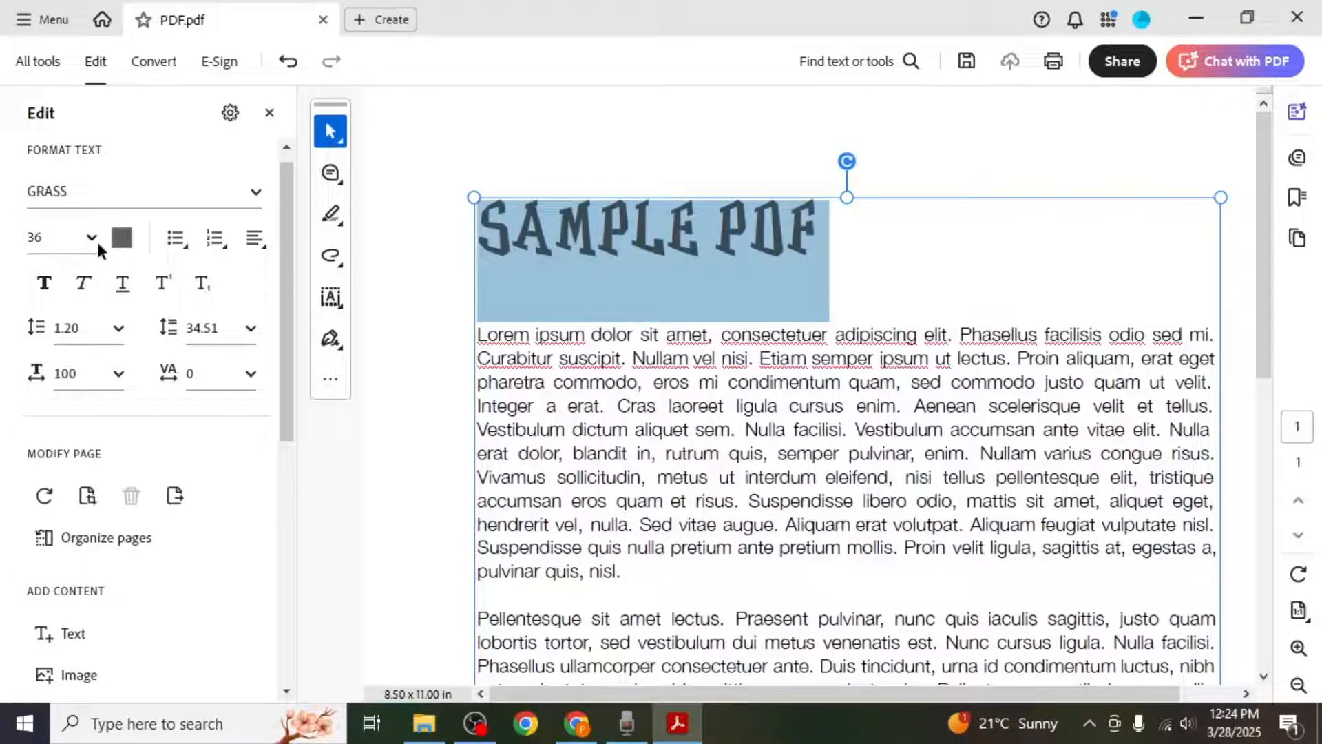